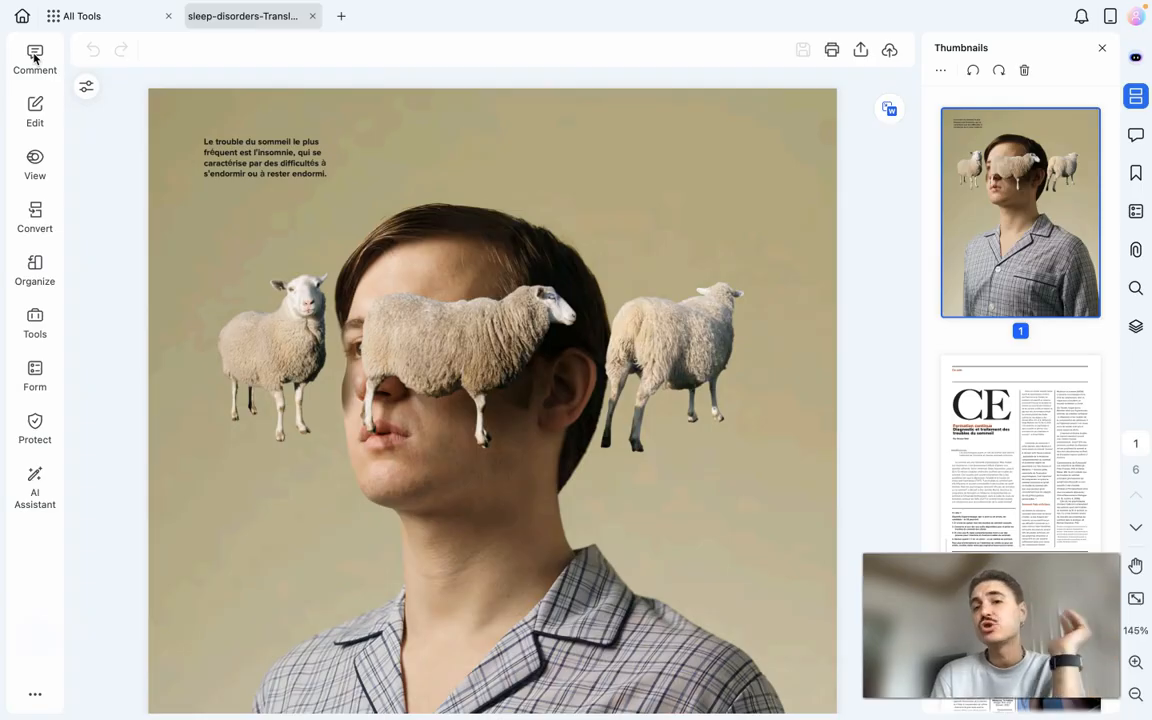
# Step: Activate the commenting tools with the Note tool set to green
pyautogui.click(35, 58)
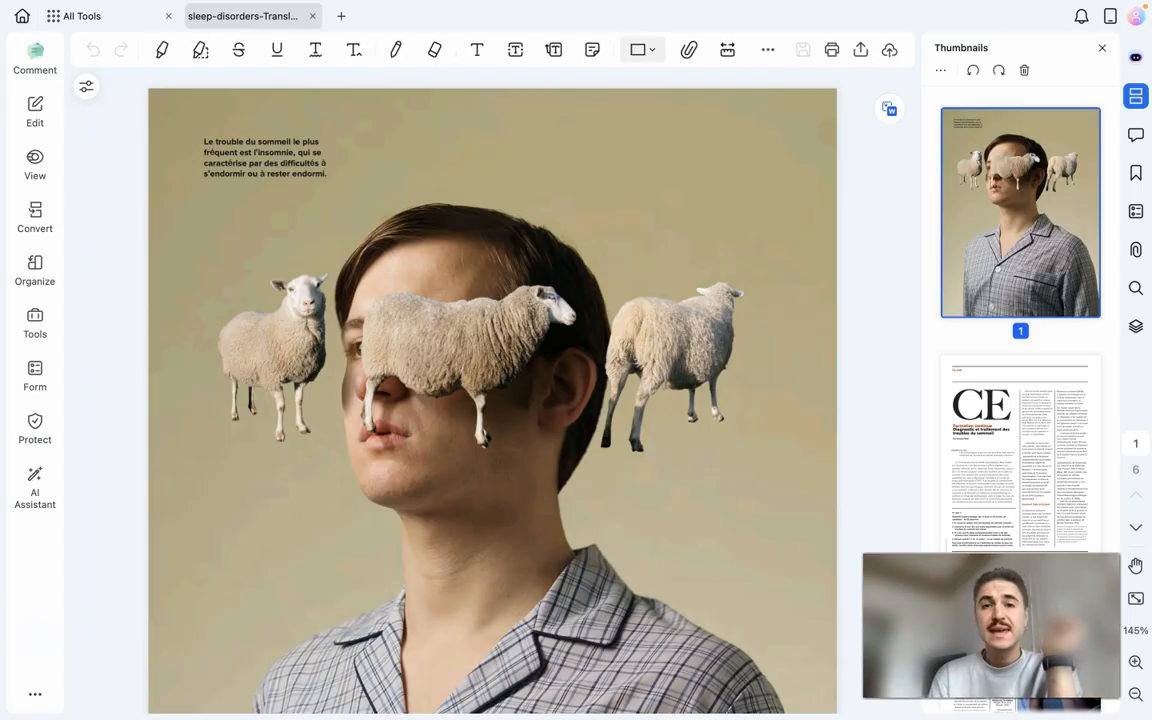
pyautogui.click(592, 50)
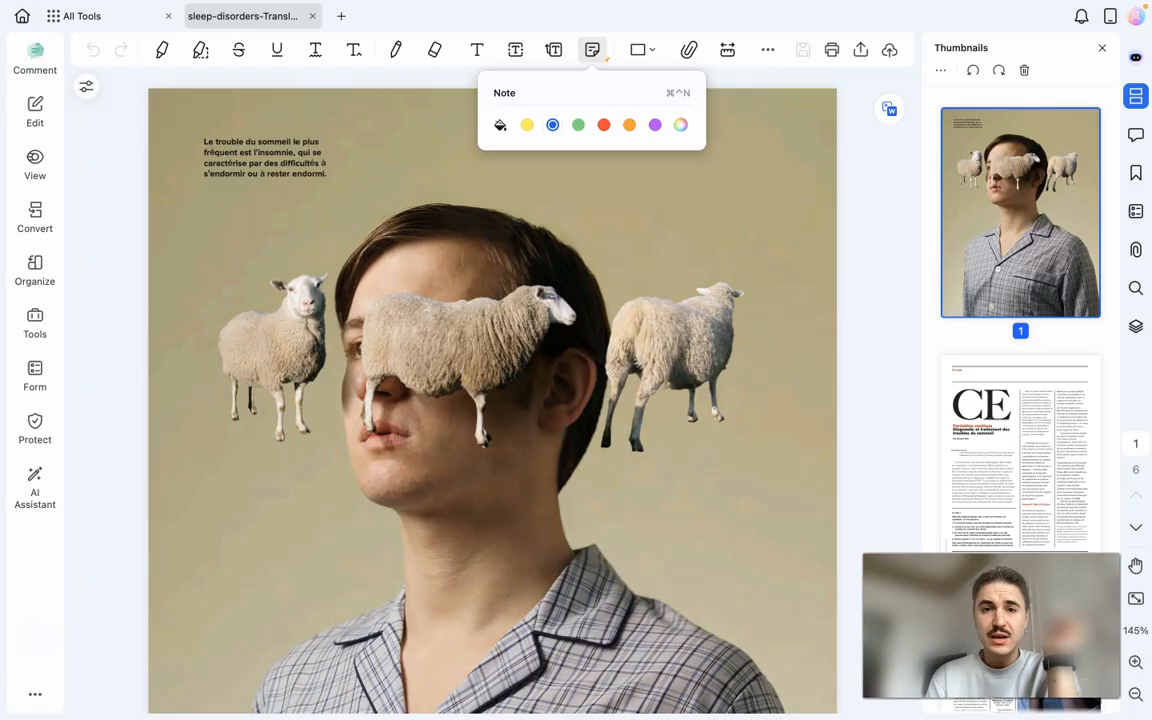
pyautogui.click(592, 49)
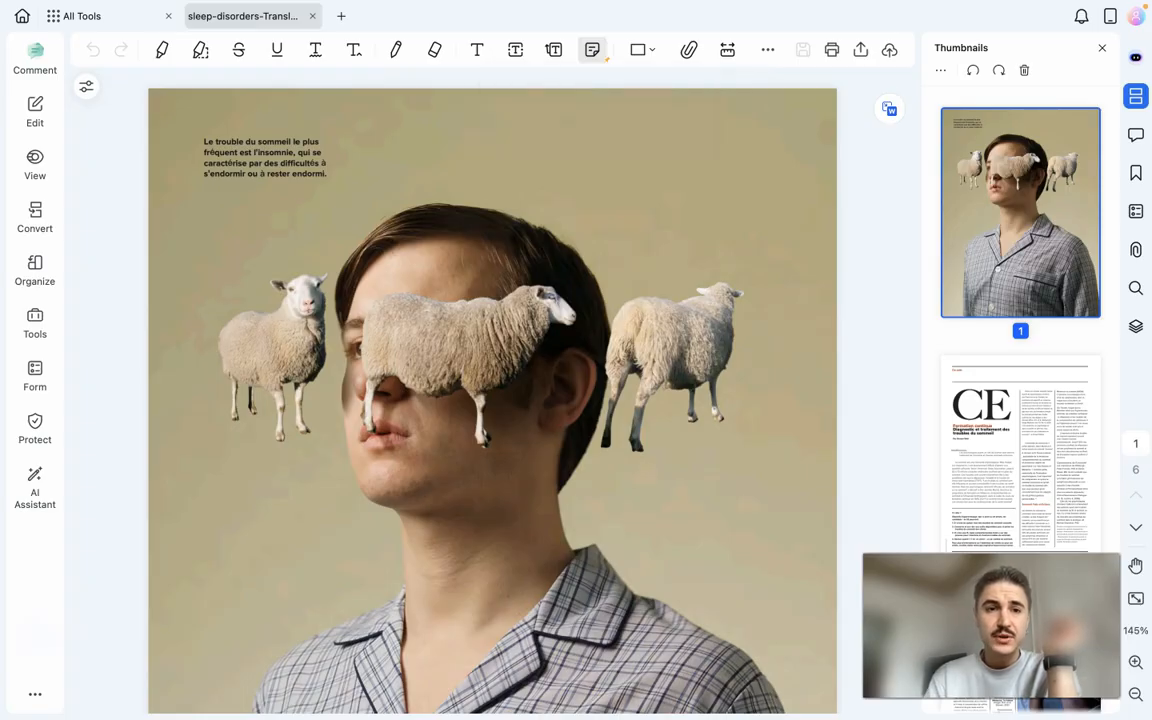
# Step: Place a sticky note beside the opening paragraph and post 'writing your comment'
pyautogui.click(275, 165)
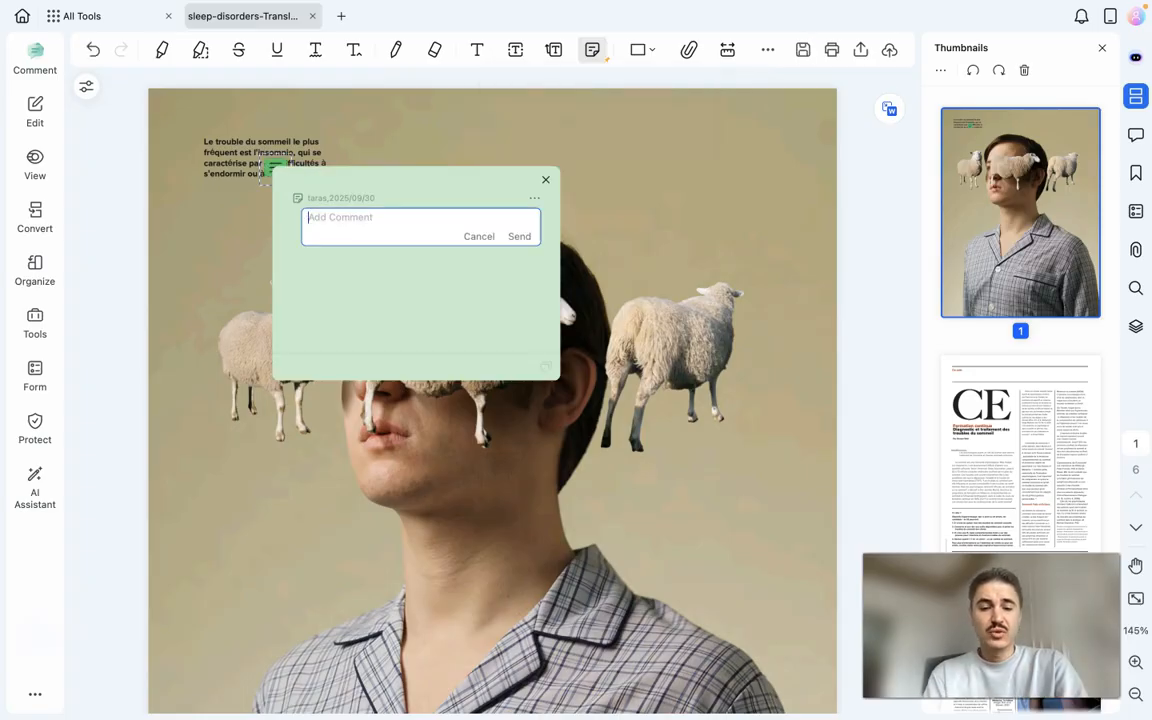
pyautogui.write('writing')
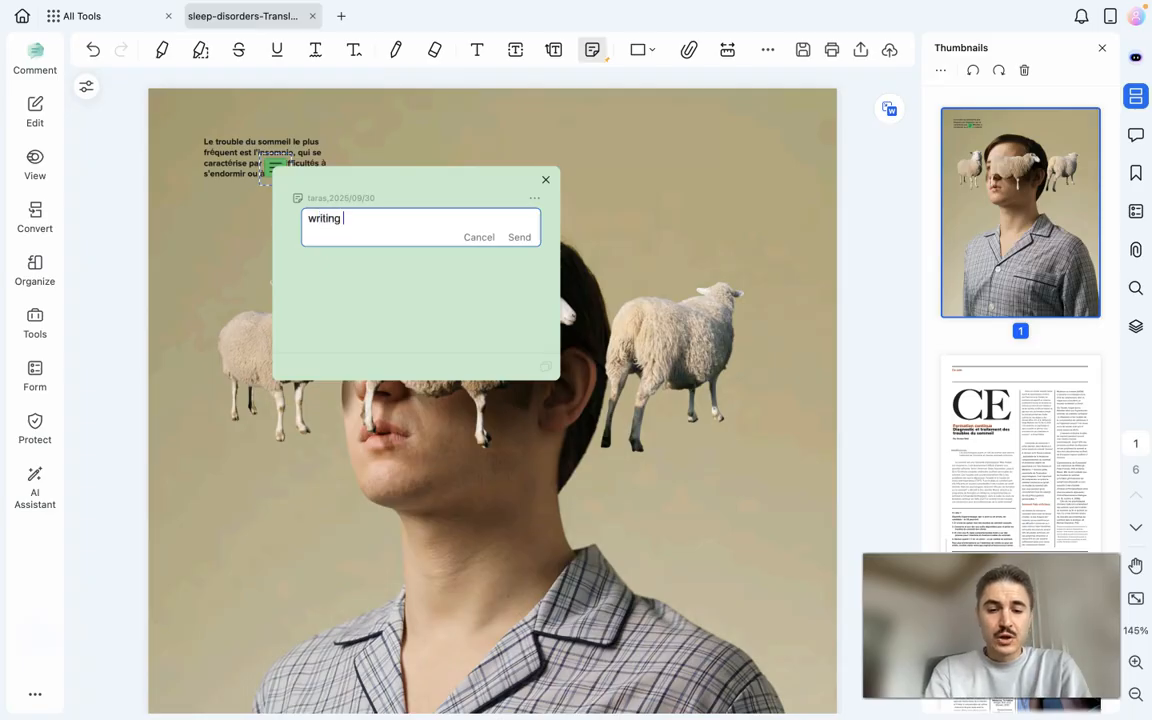
pyautogui.write('your commen')
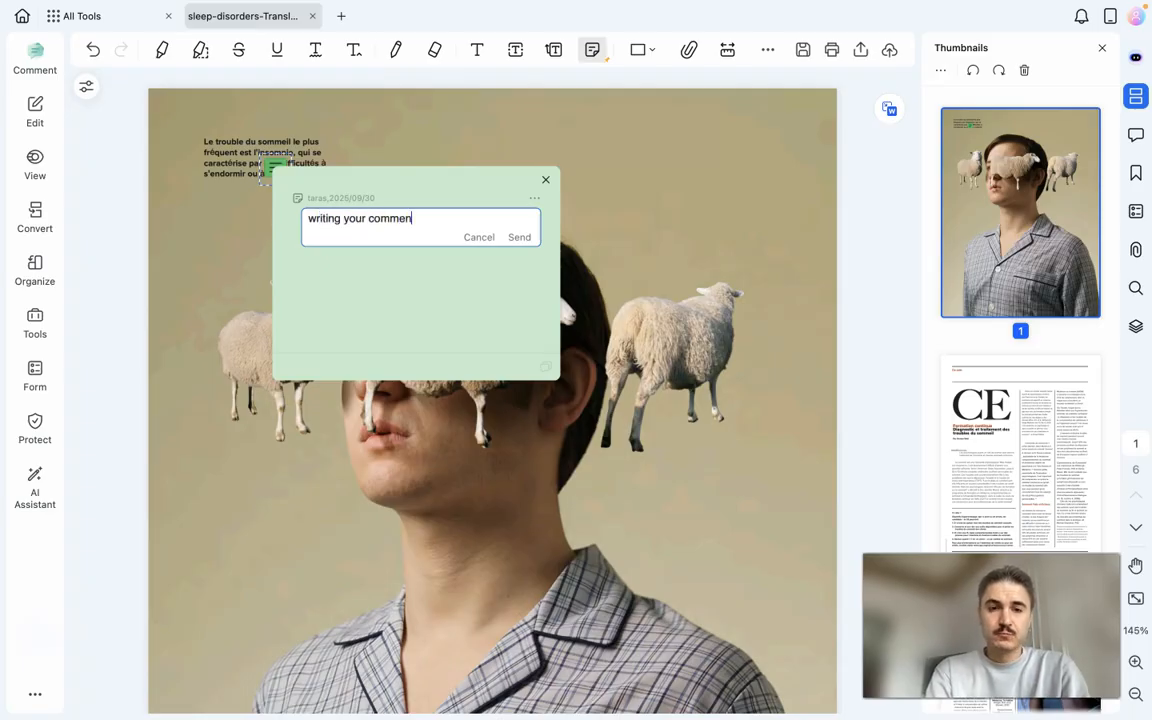
pyautogui.click(519, 237)
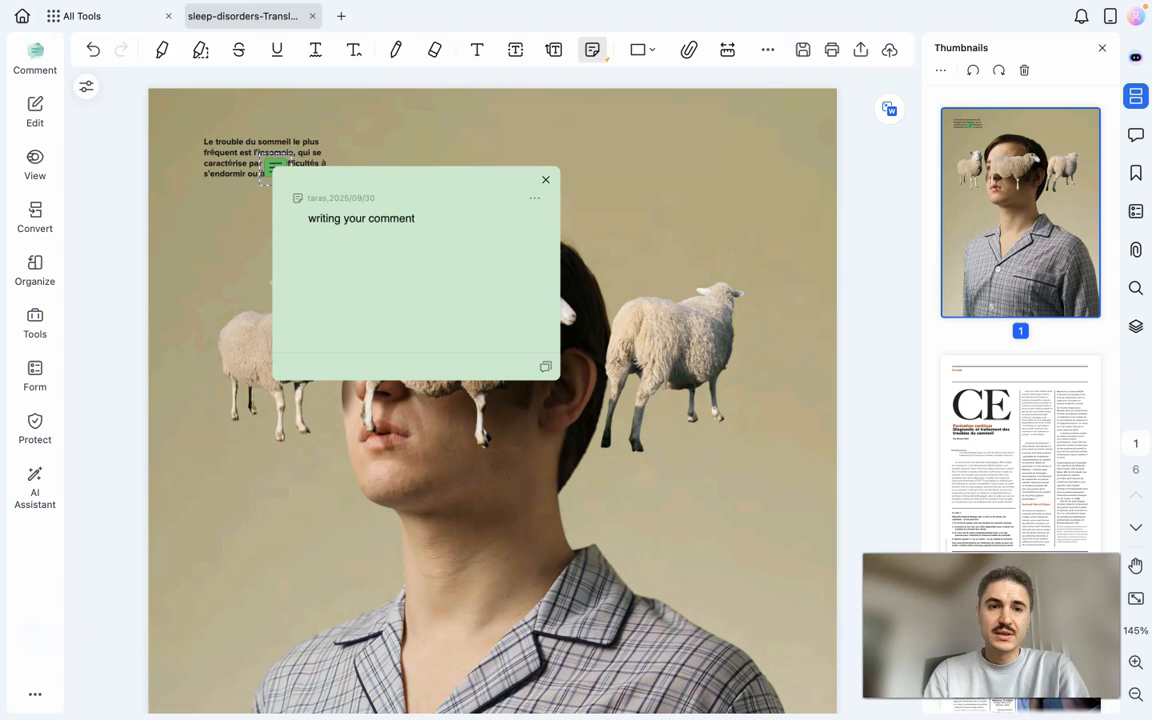
# Step: Start an AI chat with the PDF and request a summary of sleep-disorders-Translated
pyautogui.click(34, 485)
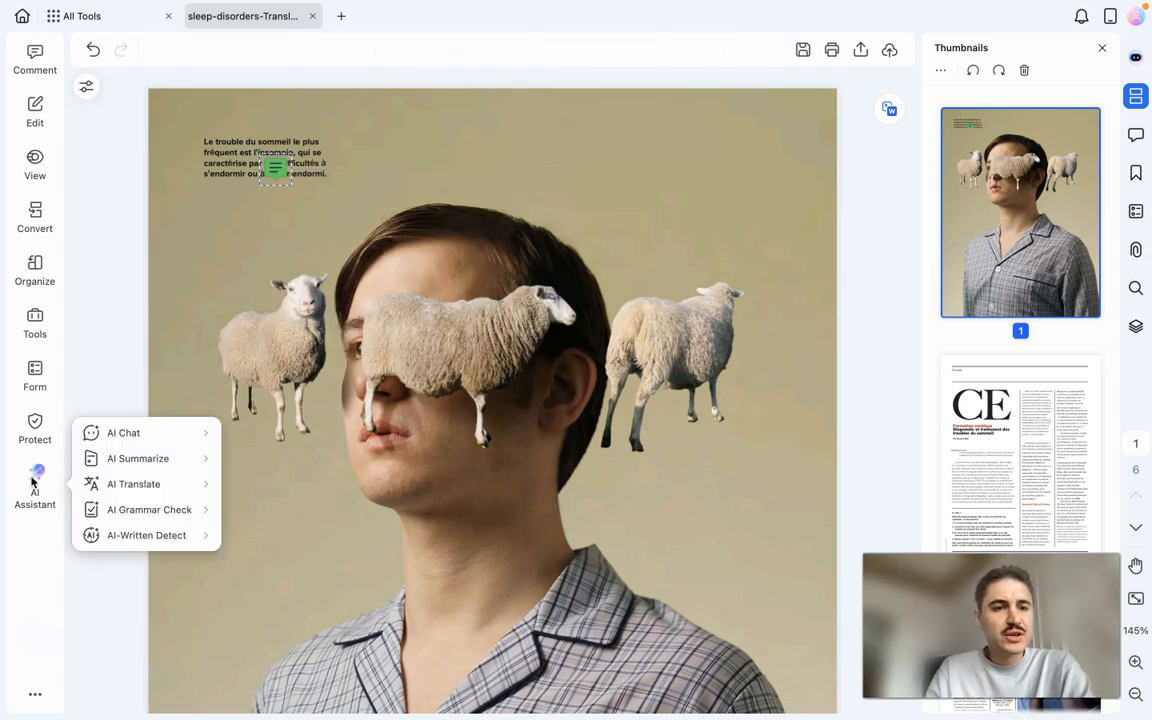
pyautogui.moveTo(123, 432)
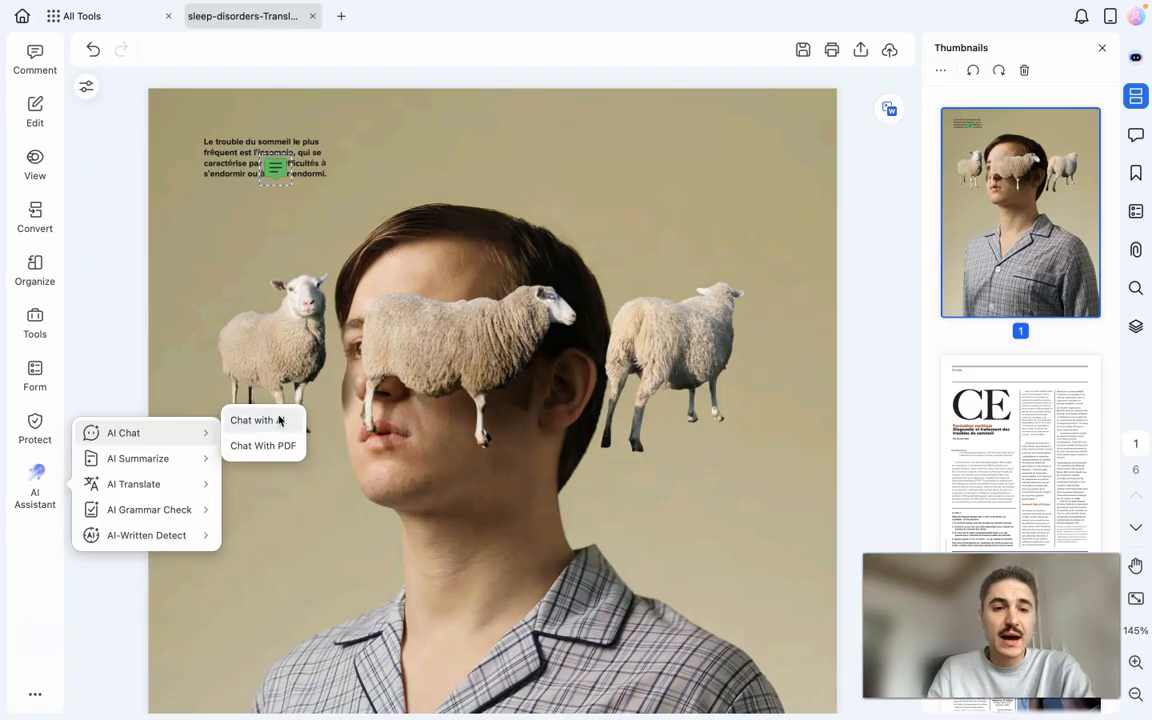
pyautogui.click(252, 420)
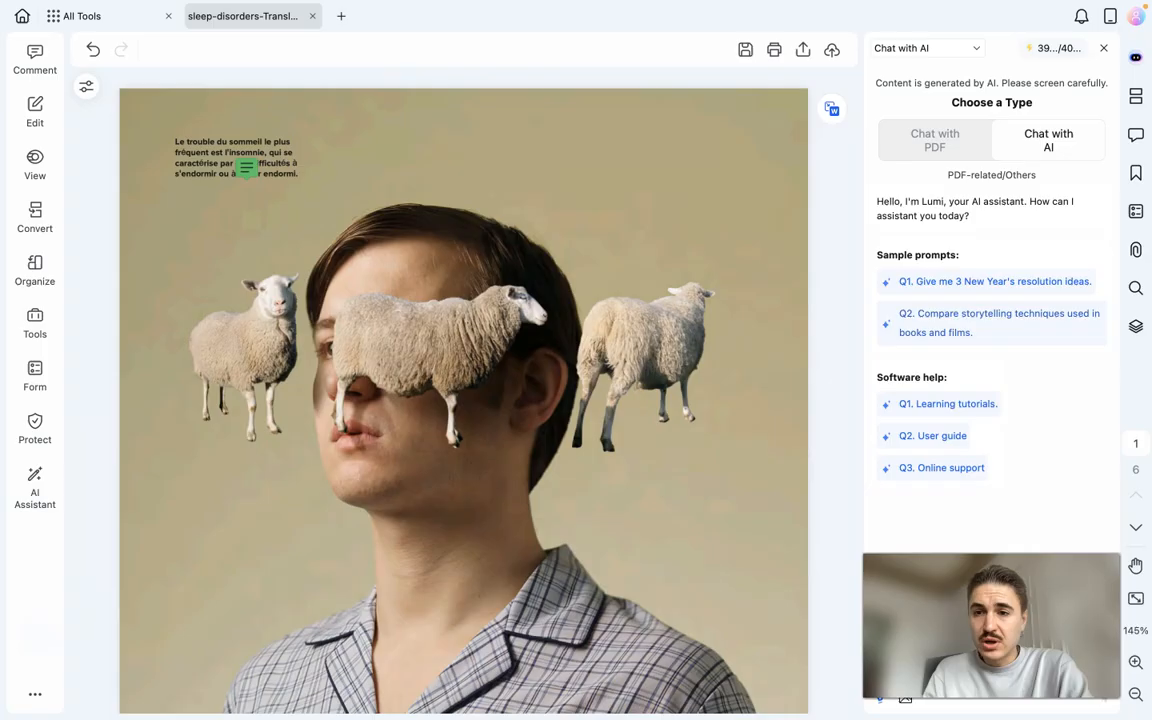
pyautogui.click(934, 140)
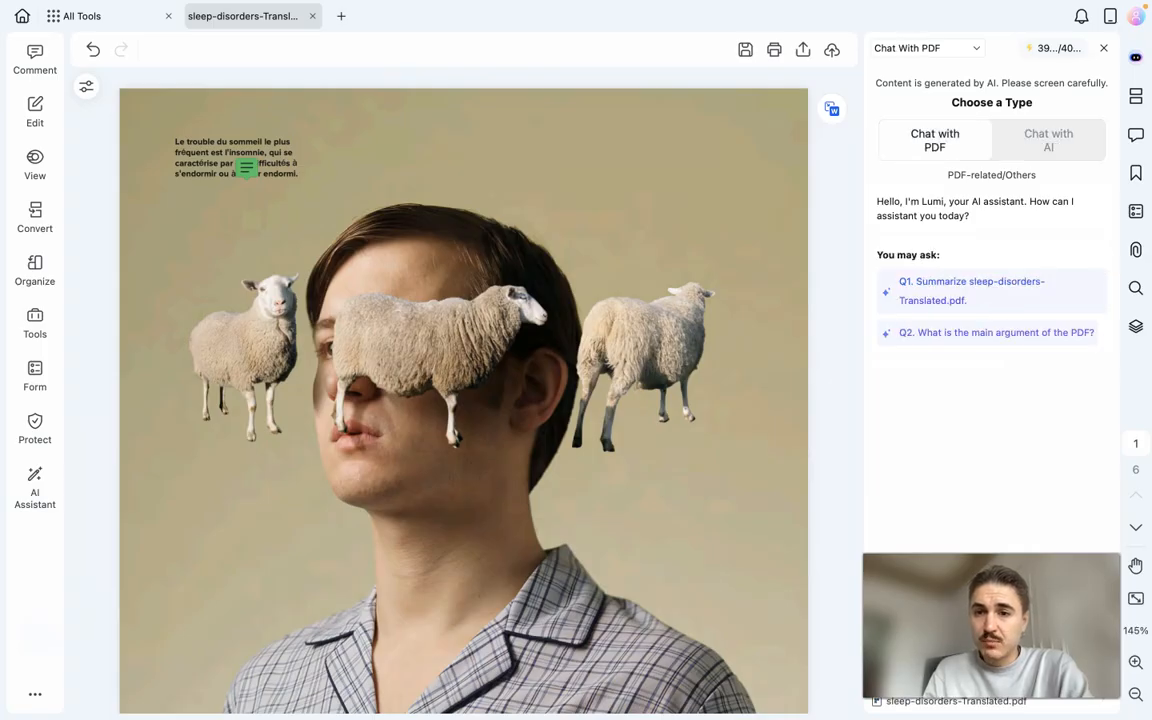
pyautogui.click(971, 290)
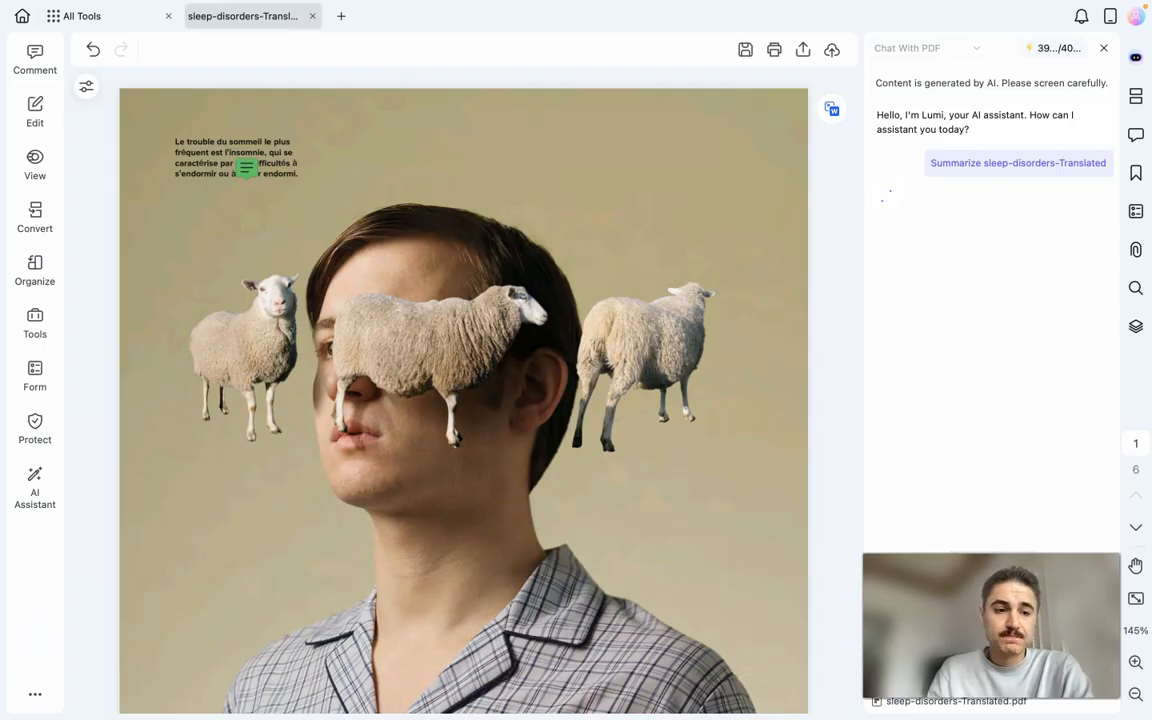
# Step: Read through the summary's methods, findings and conclusions, then reopen AI Assistant
pyautogui.click(1018, 162)
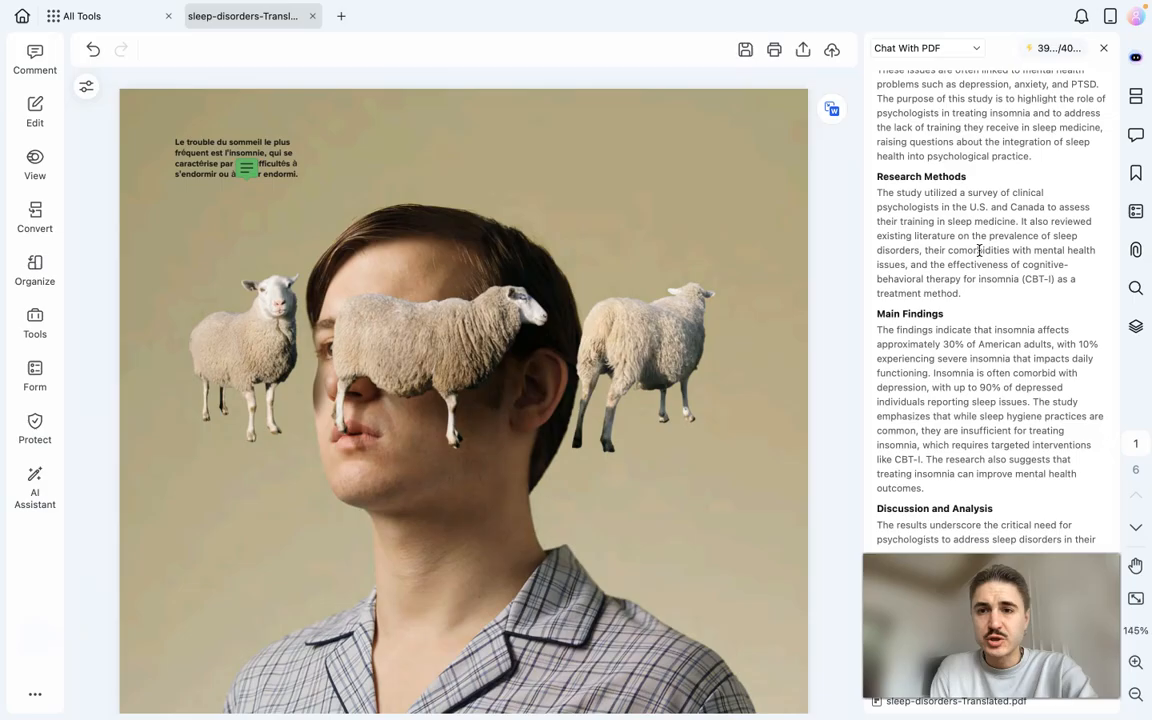
pyautogui.scroll(-3)
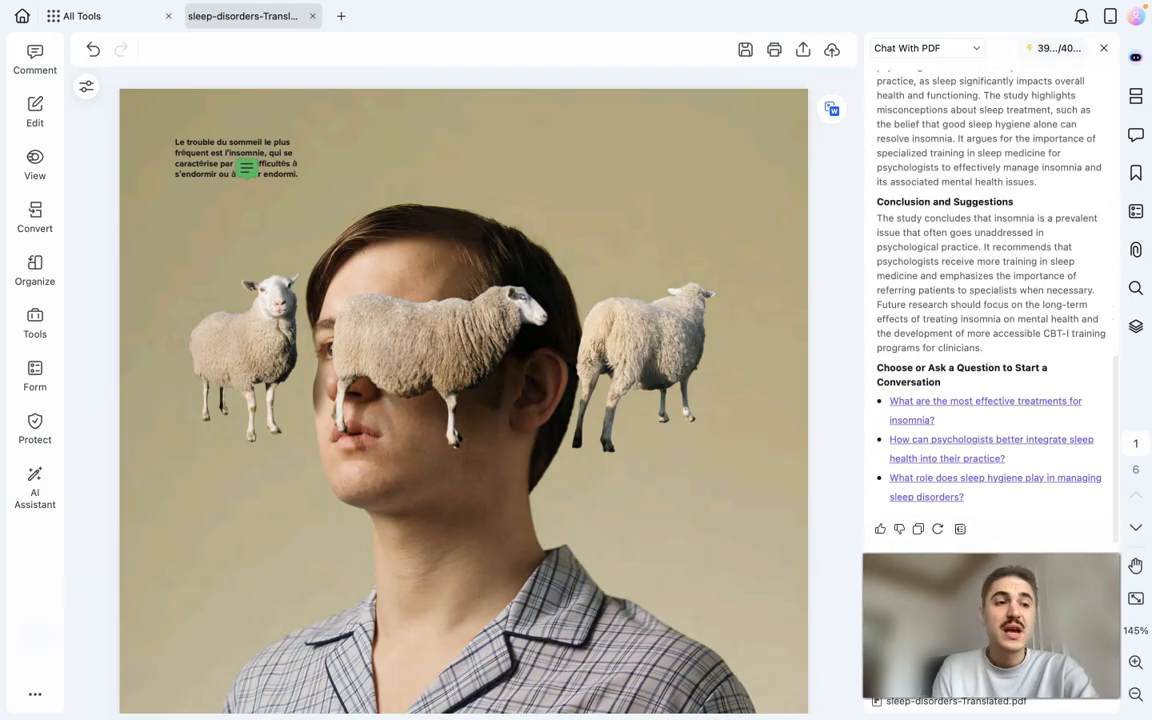
pyautogui.moveTo(269, 519)
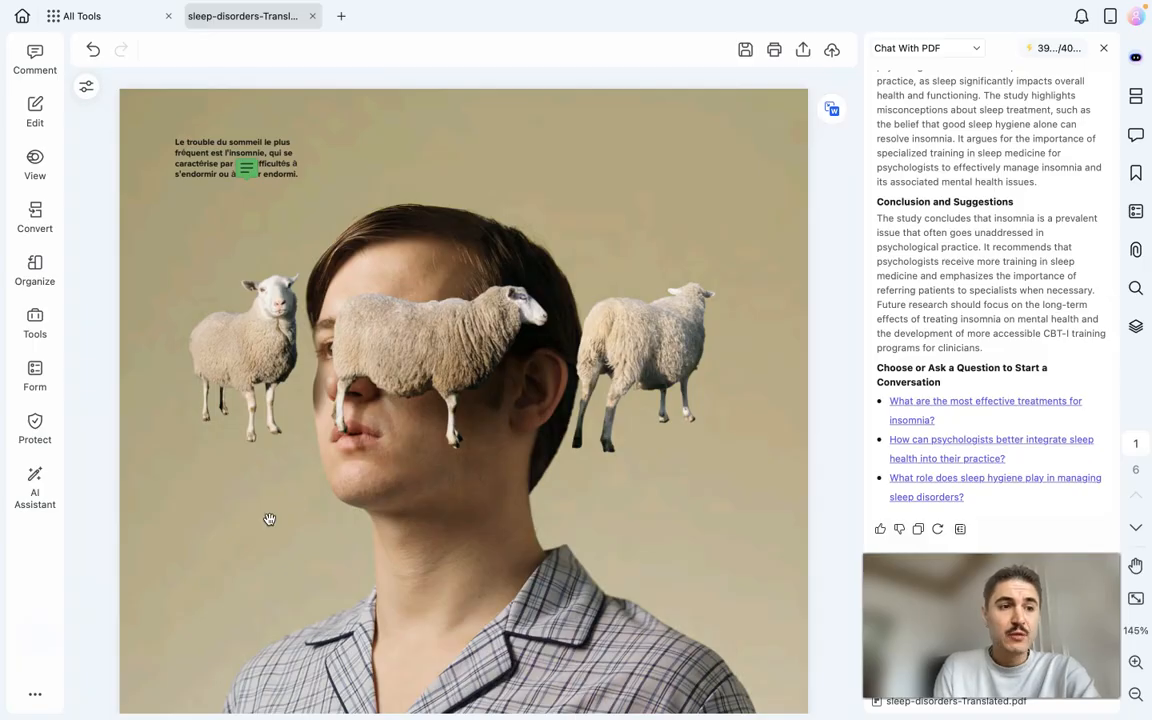
pyautogui.click(34, 485)
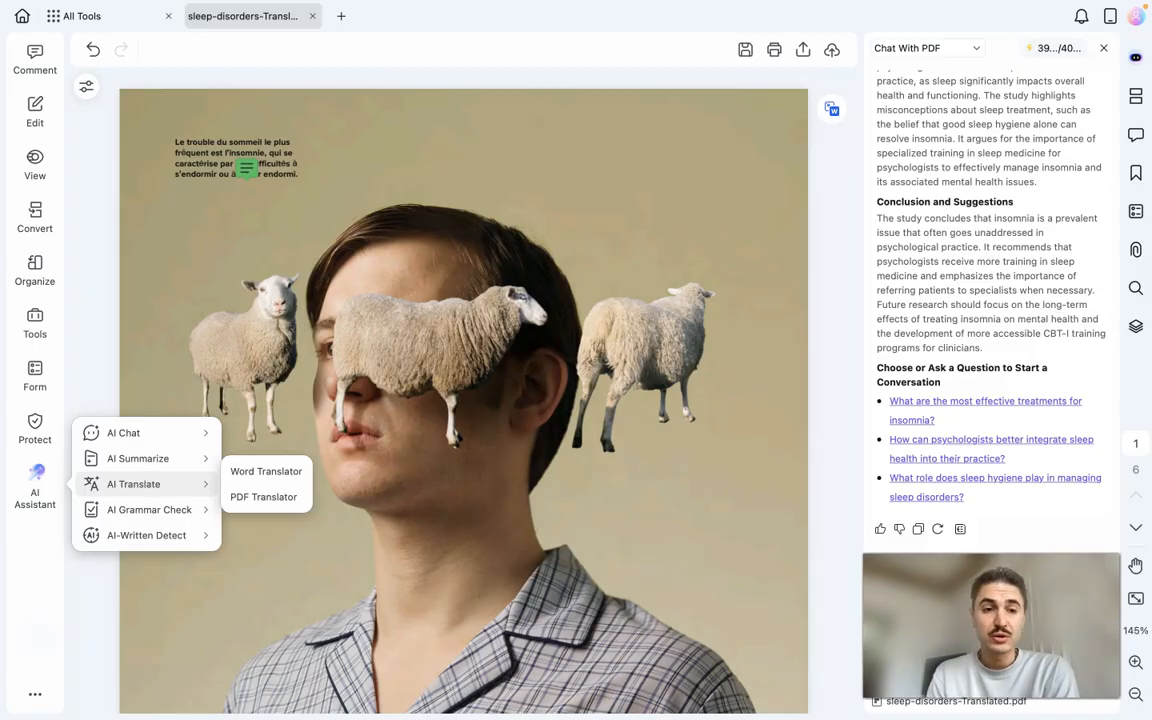
# Step: Open Word Translator (detected language to German) and browse the target-language list
pyautogui.click(266, 471)
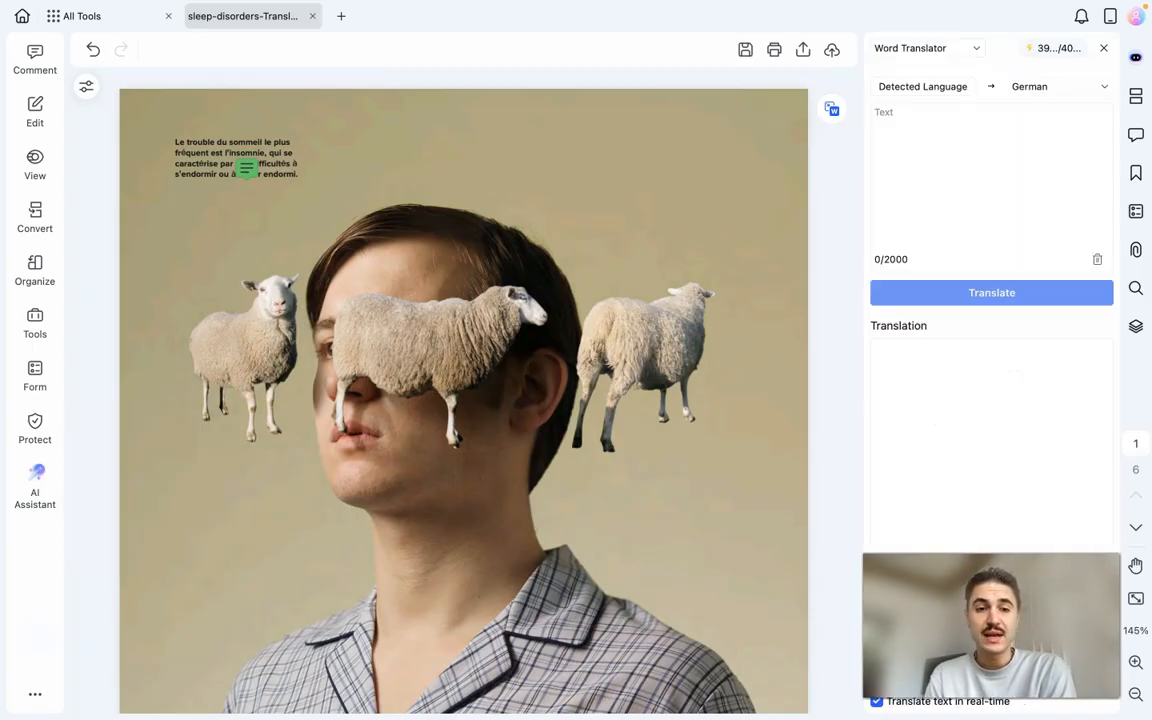
pyautogui.click(1060, 86)
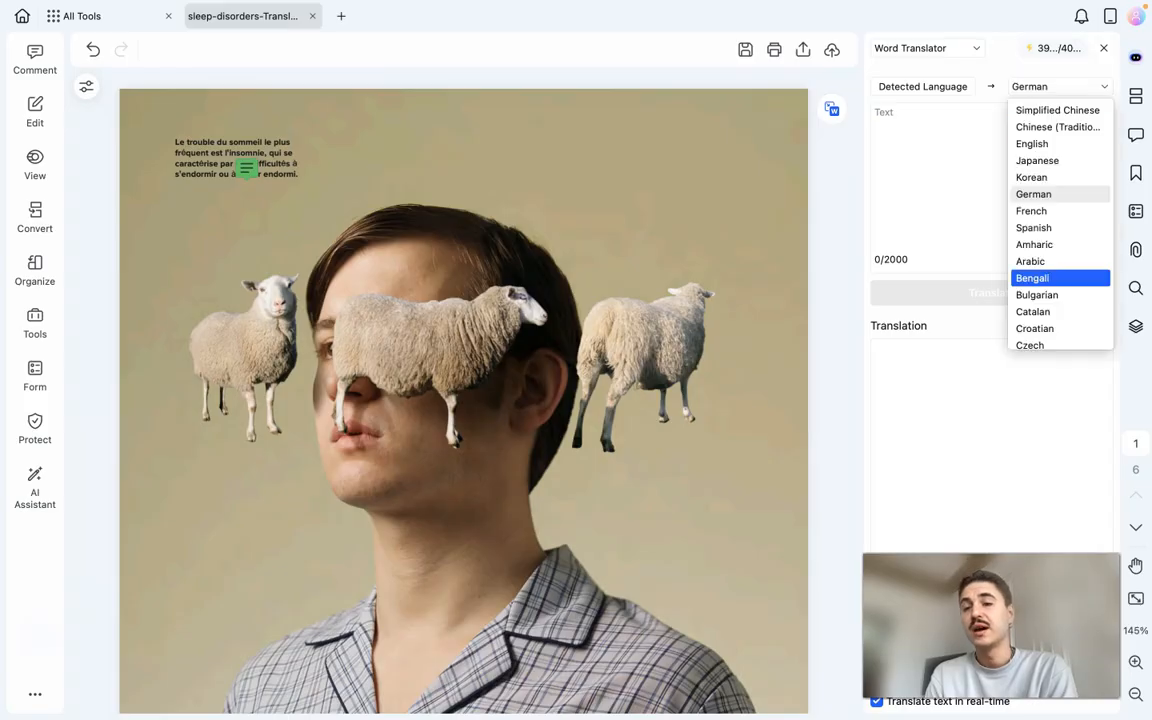
pyautogui.scroll(-3)
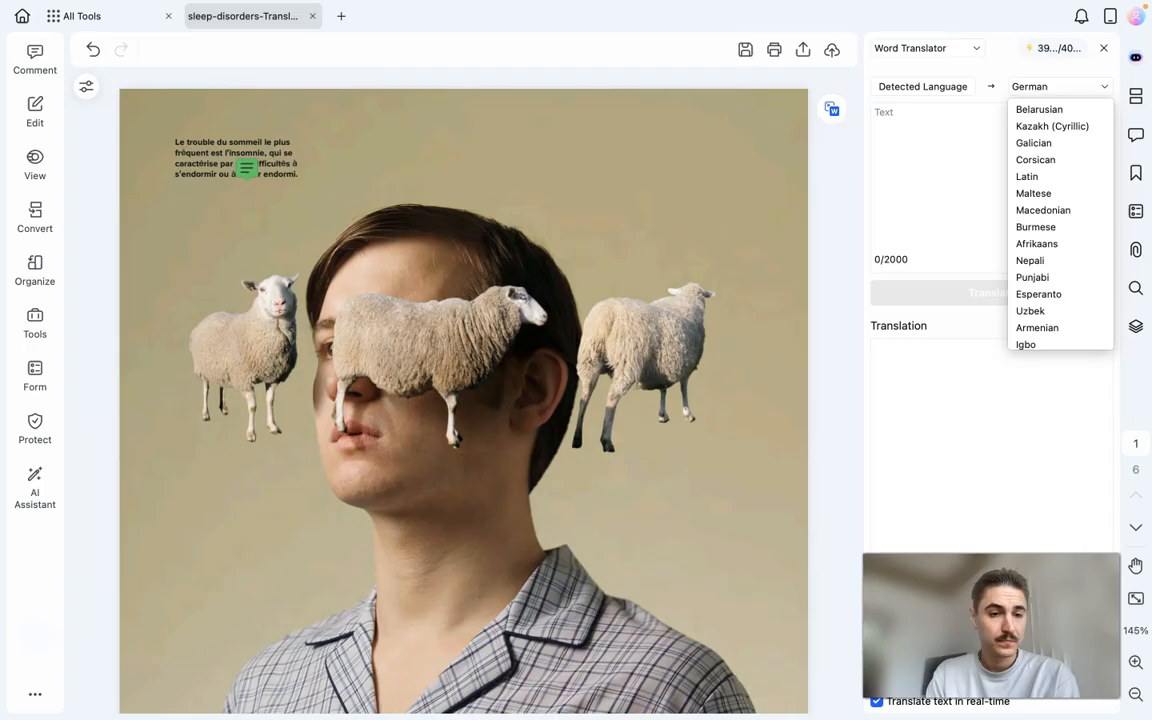
pyautogui.moveTo(531, 519)
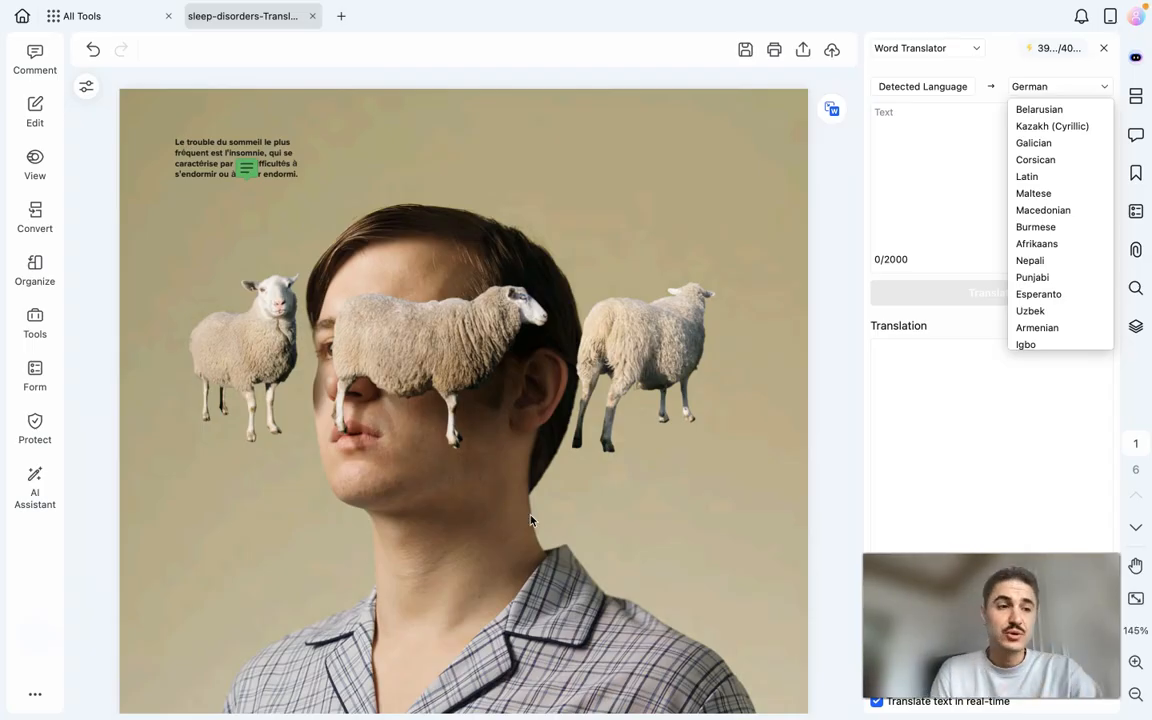